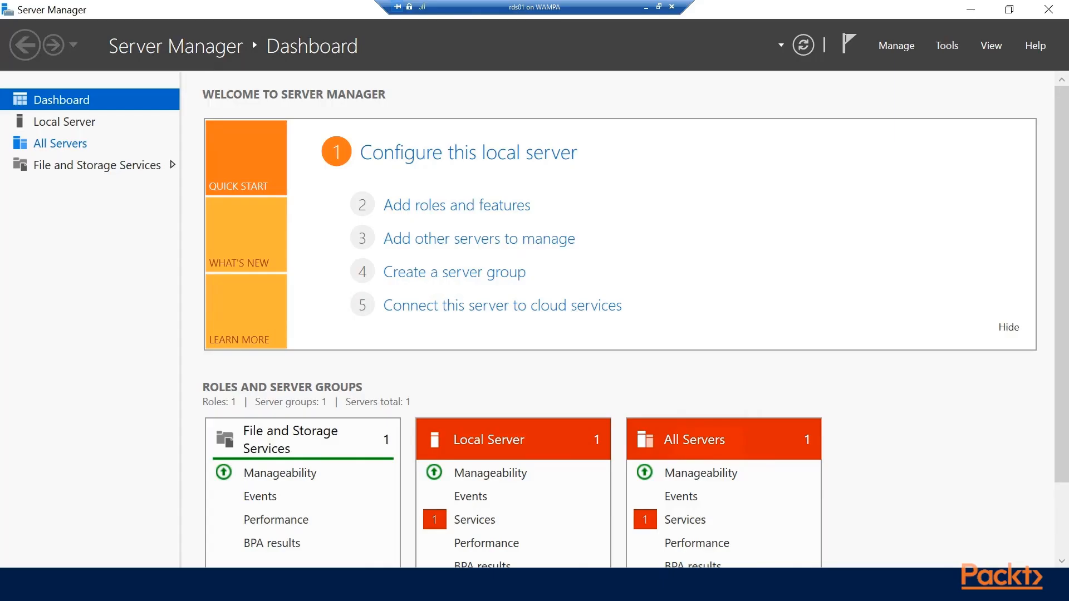
mouse_move(146, 302)
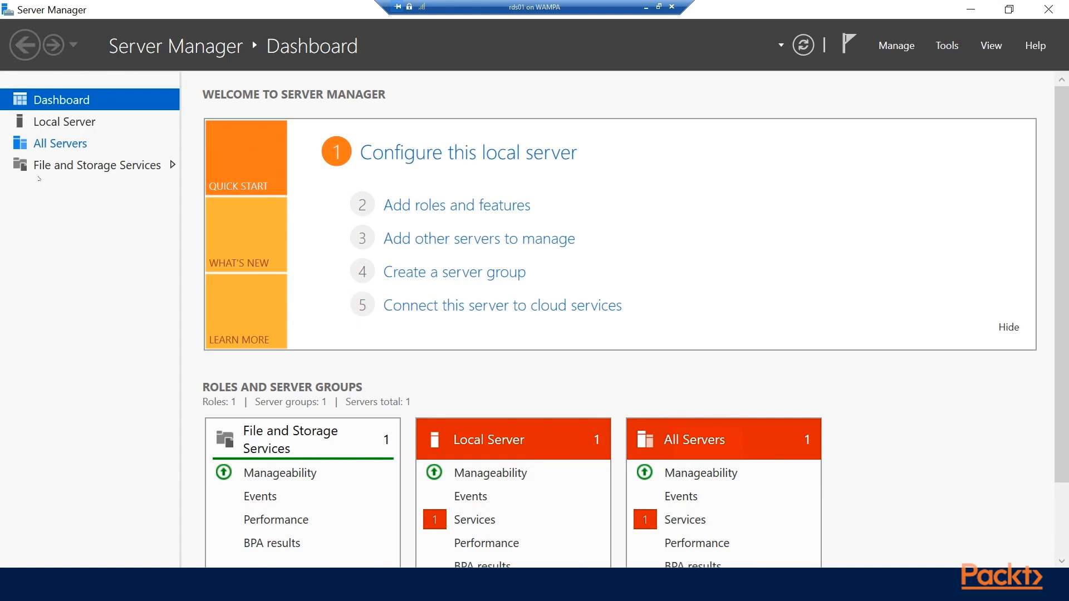
View the Local Server properties page for RDS01.
left_click(65, 121)
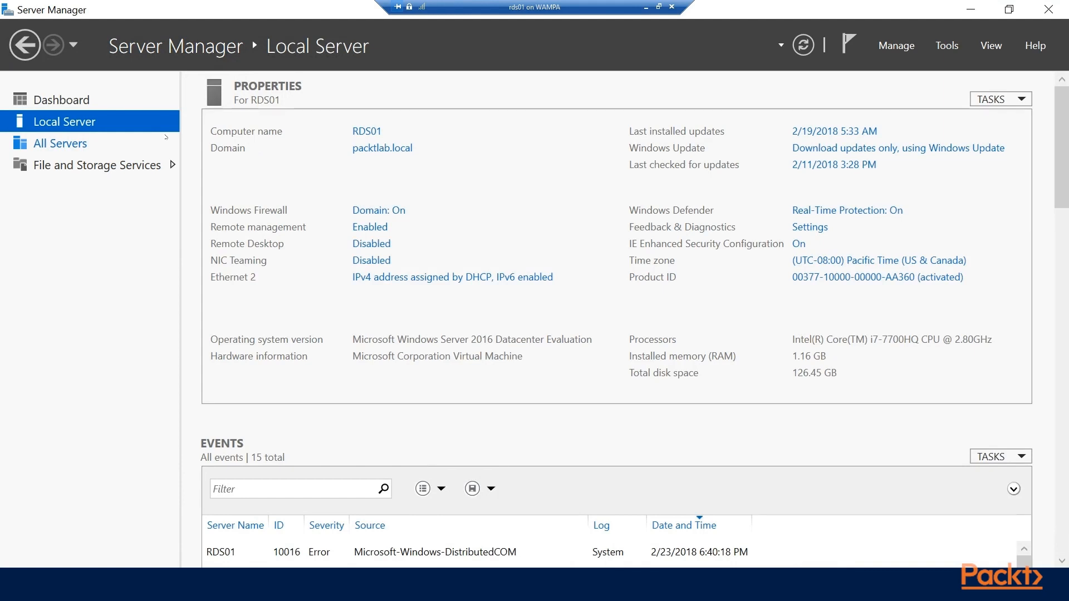
mouse_move(369, 228)
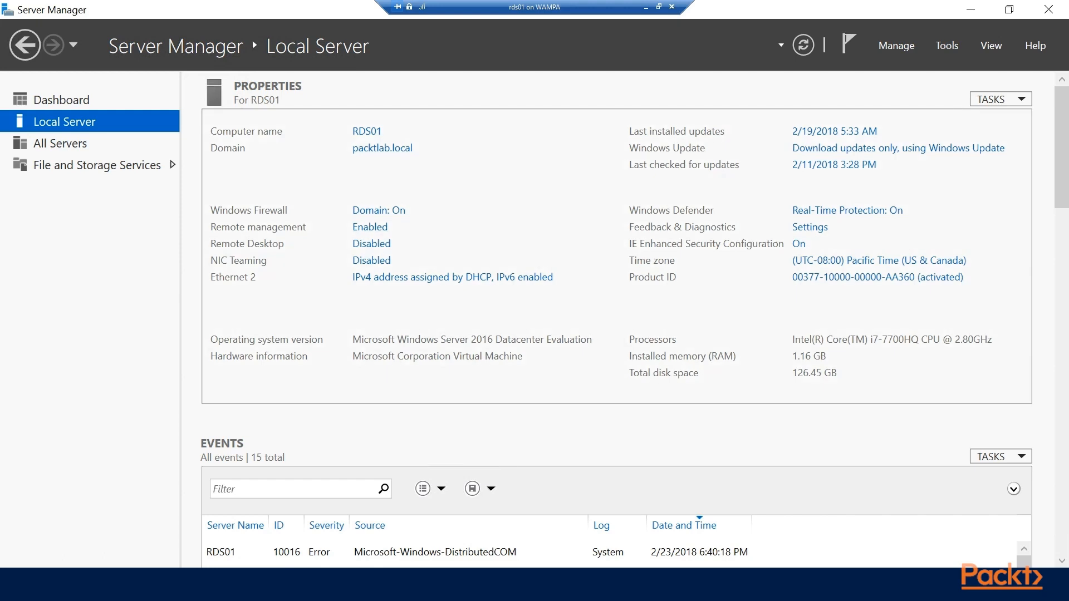
From All Servers, add RDS01 as a managed server alongside DC01.
left_click(60, 143)
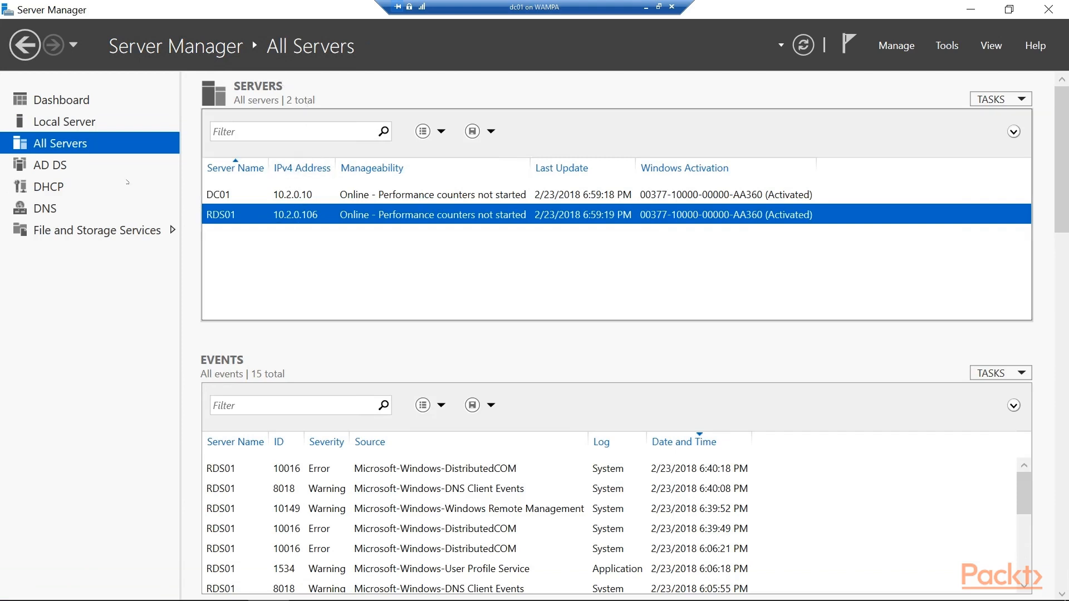
right_click(61, 143)
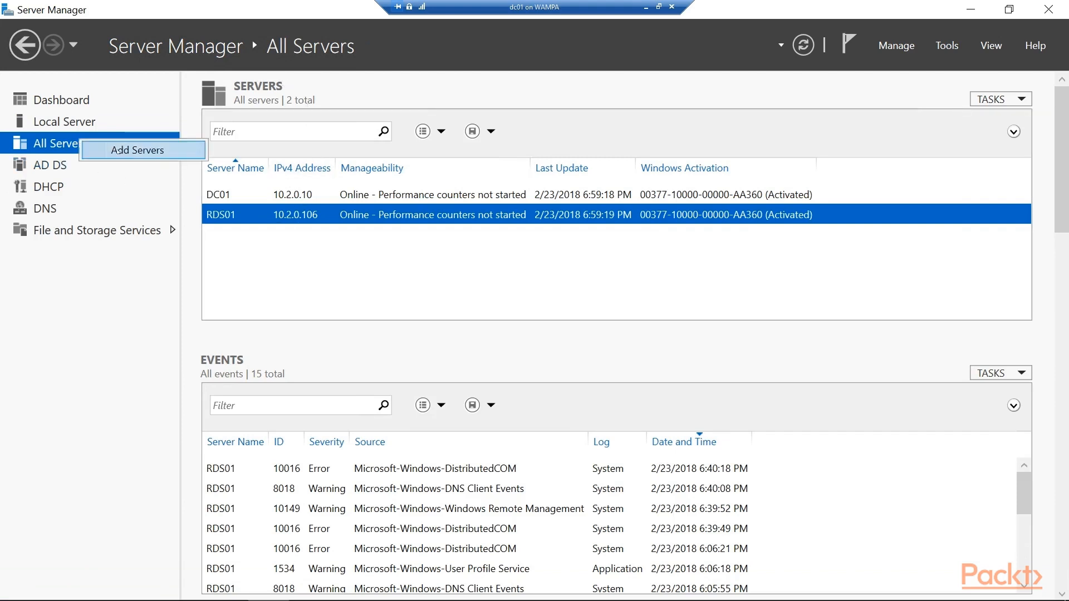
left_click(142, 149)
type("rds01")
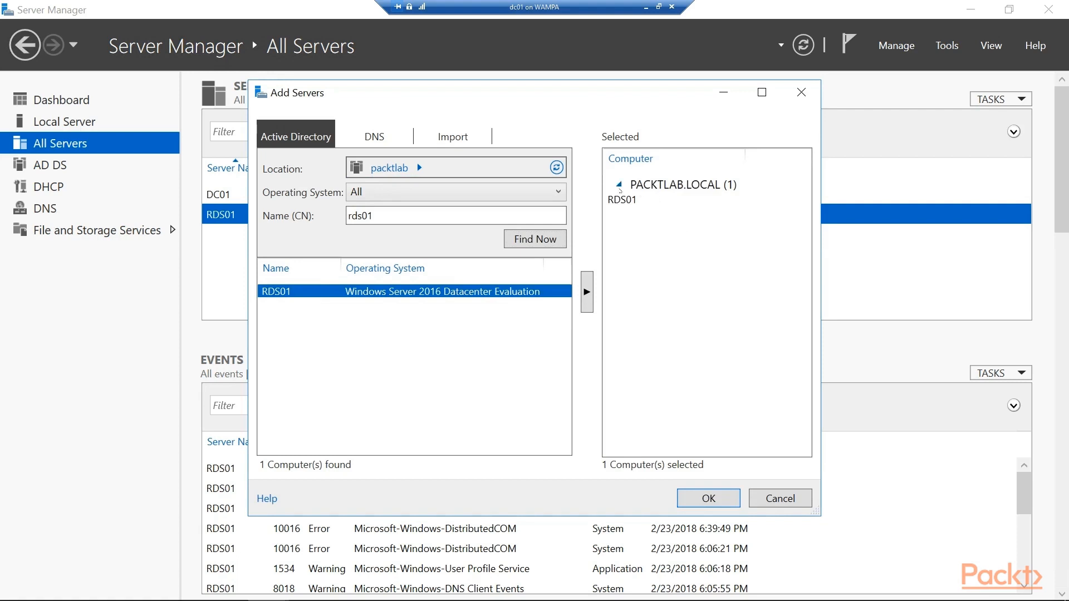
left_click(708, 498)
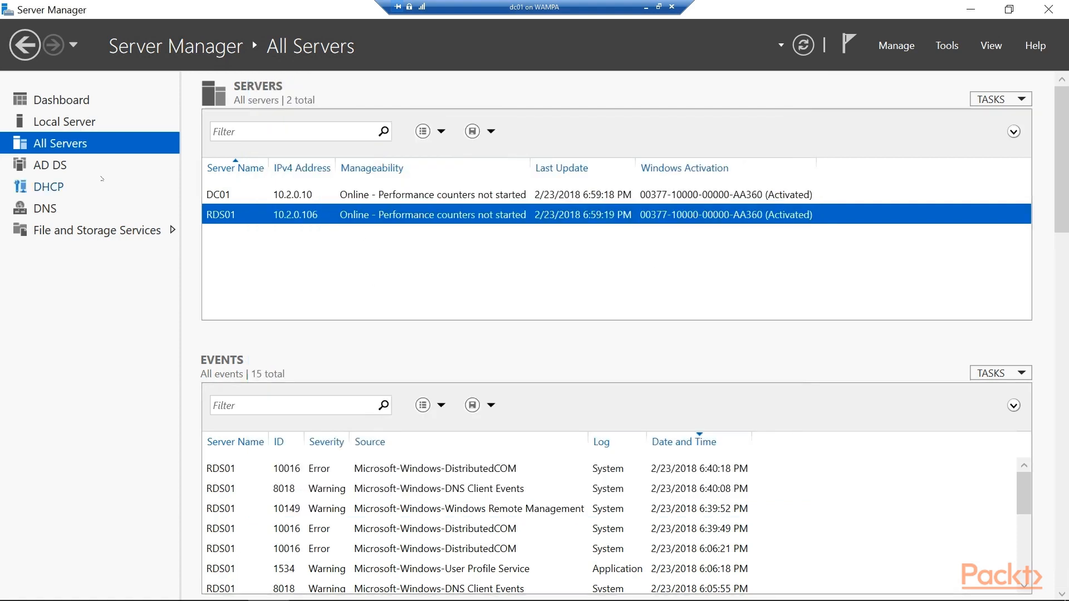
Start Add Roles and Features with Remote Desktop Services installation and Quick Start deployment type.
left_click(896, 45)
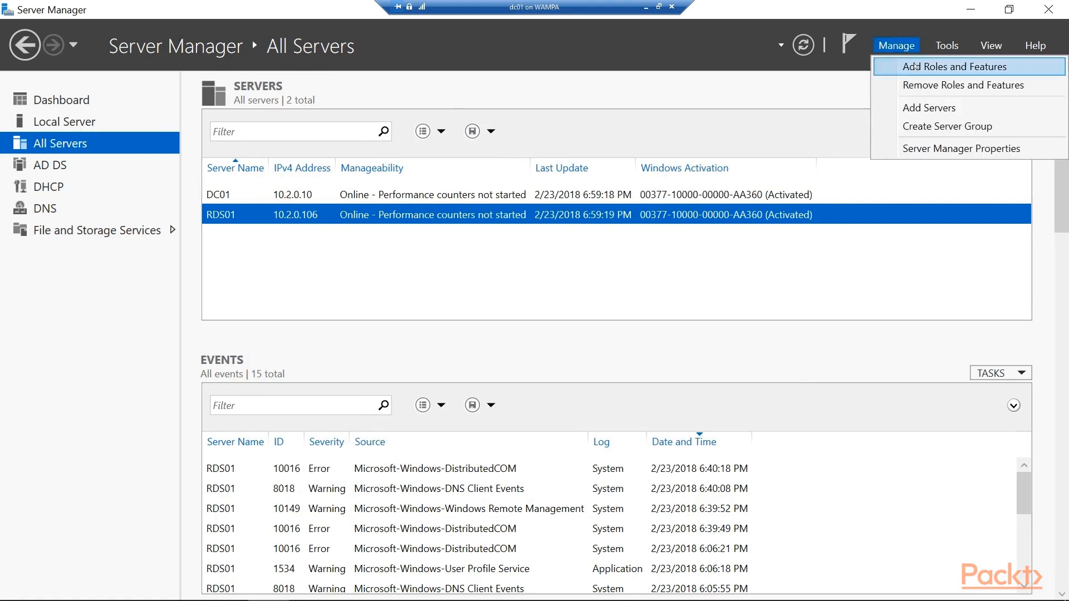
left_click(954, 67)
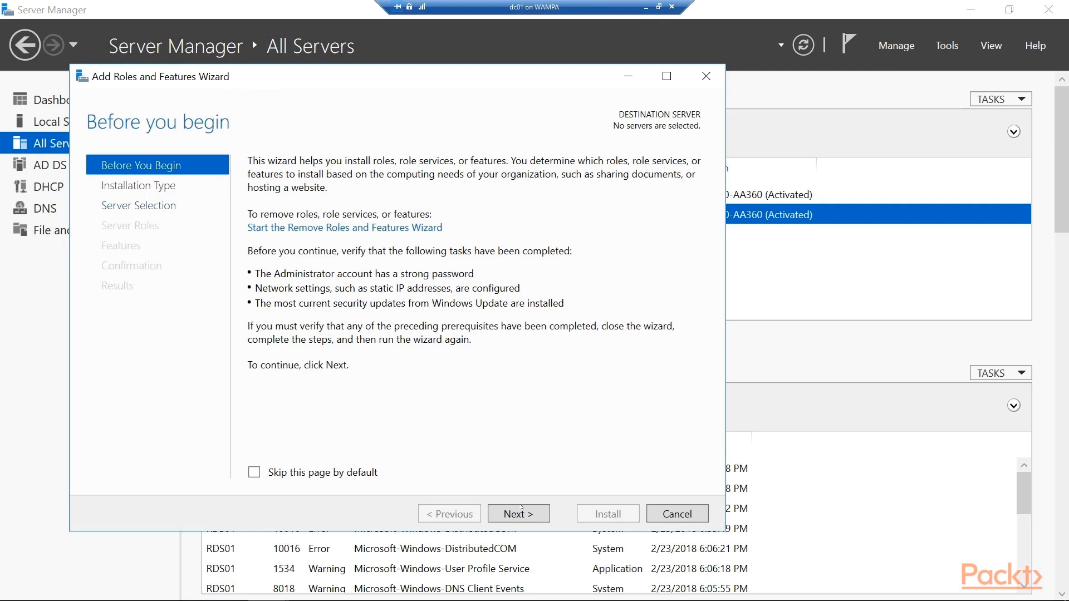
left_click(519, 513)
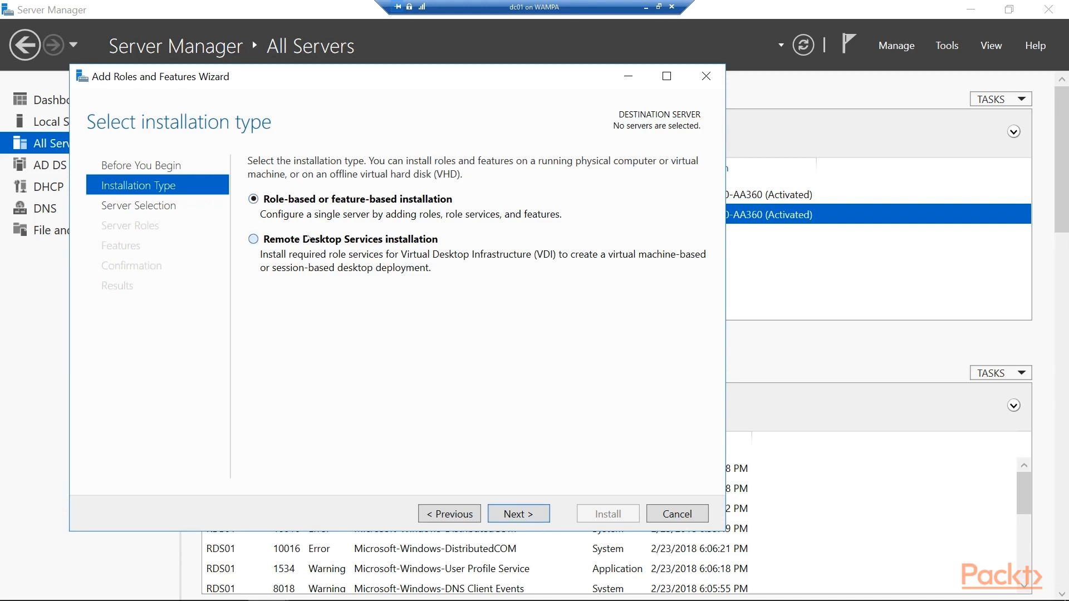
left_click(519, 514)
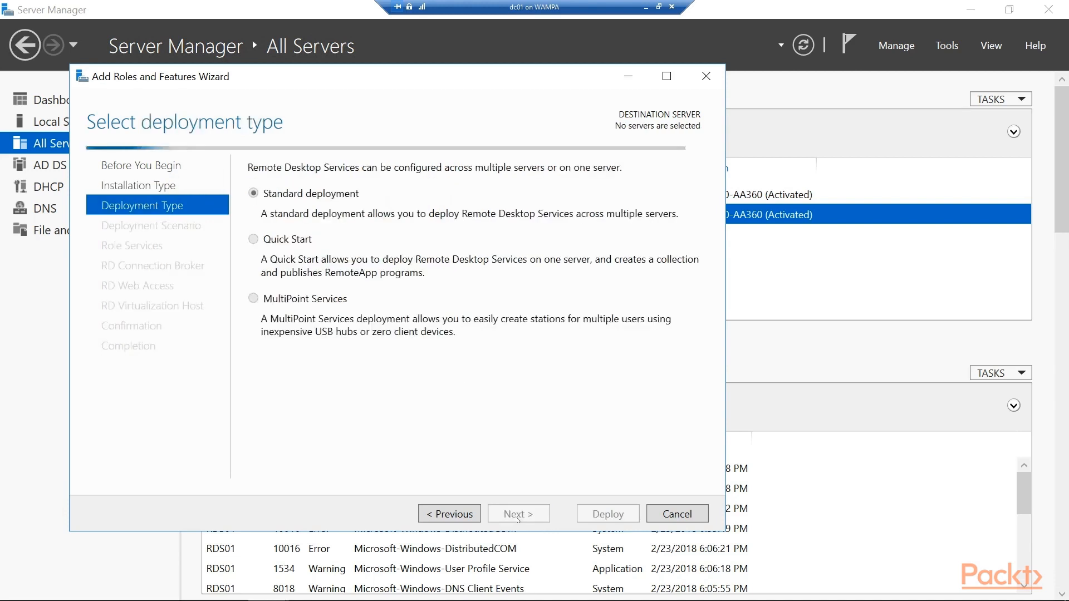
left_click(253, 239)
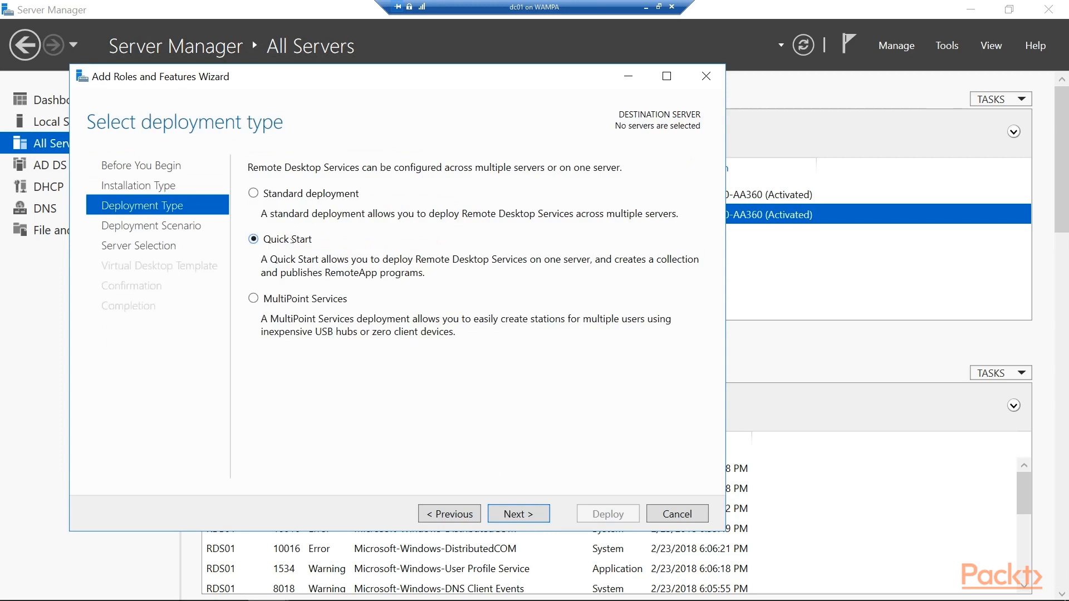
mouse_move(494, 295)
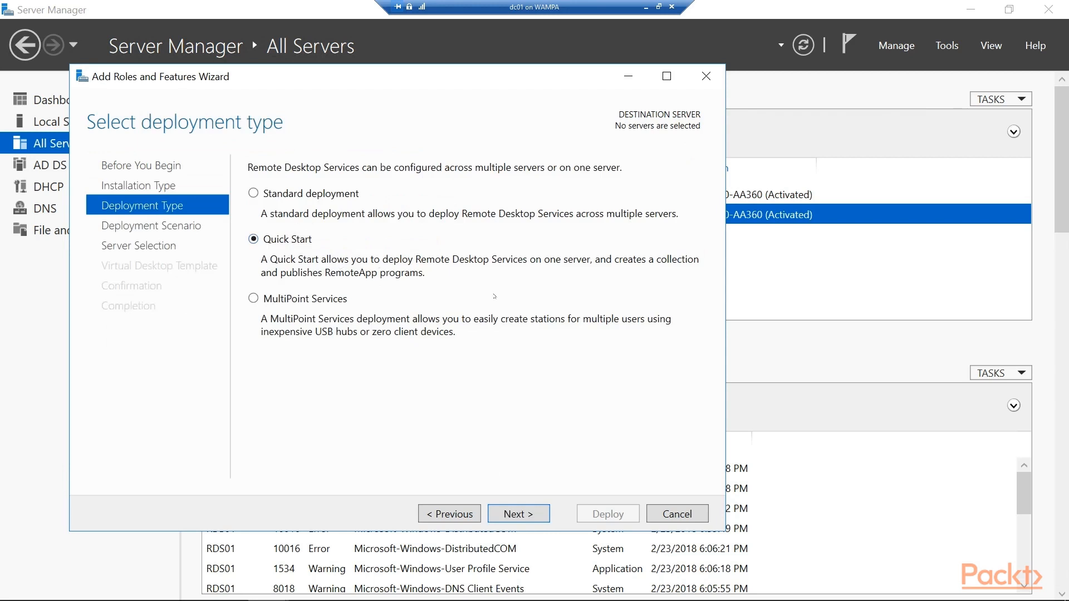
mouse_move(587, 228)
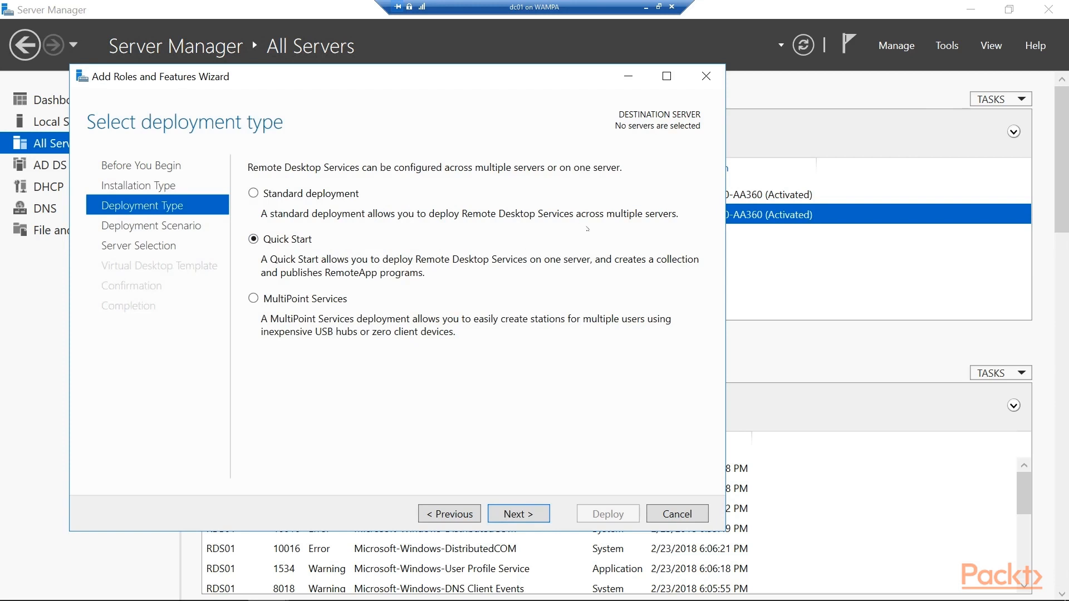
mouse_move(516, 249)
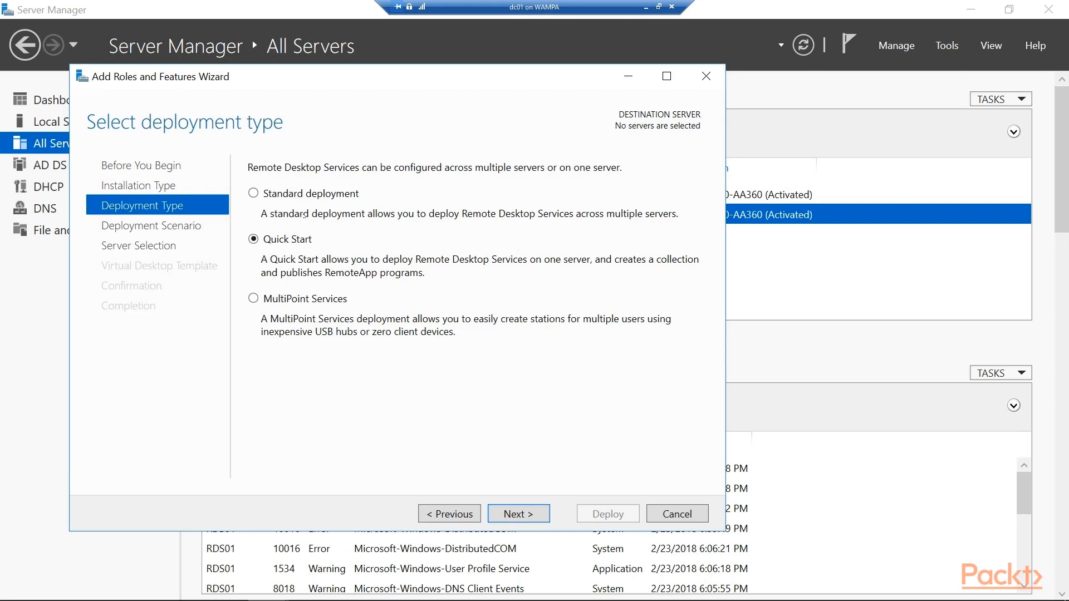
mouse_move(367, 227)
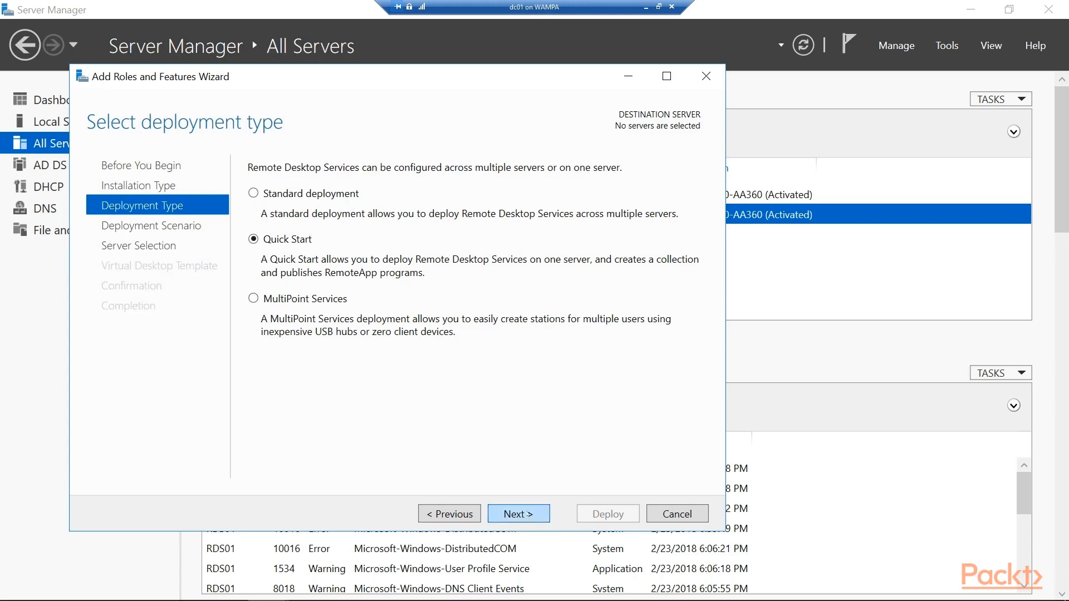
Choose session-based desktop deployment with RDS01 as target and reach the Confirmation summary.
left_click(519, 513)
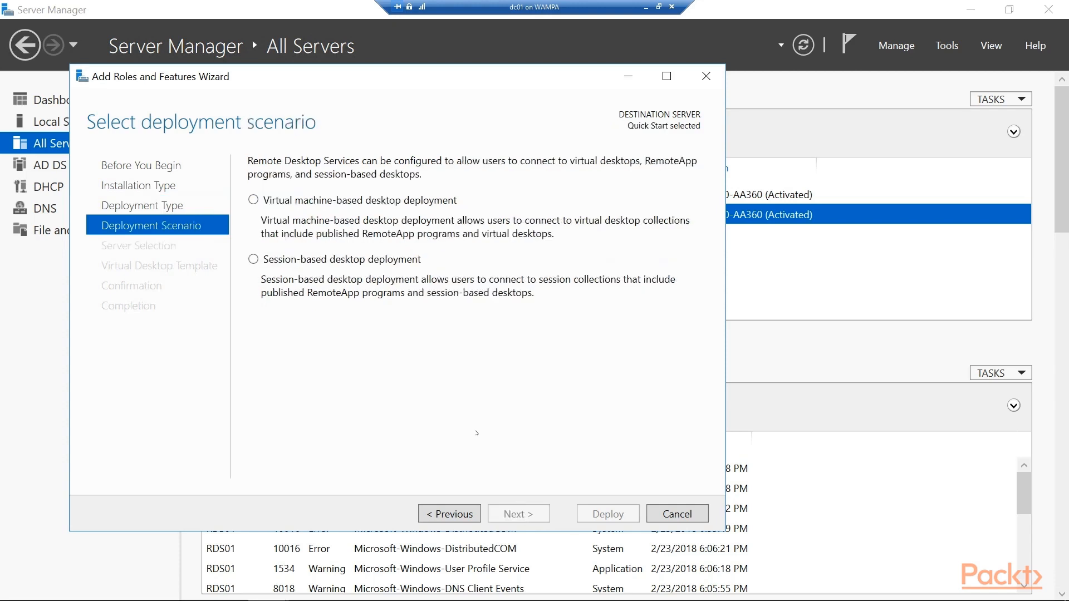
left_click(253, 258)
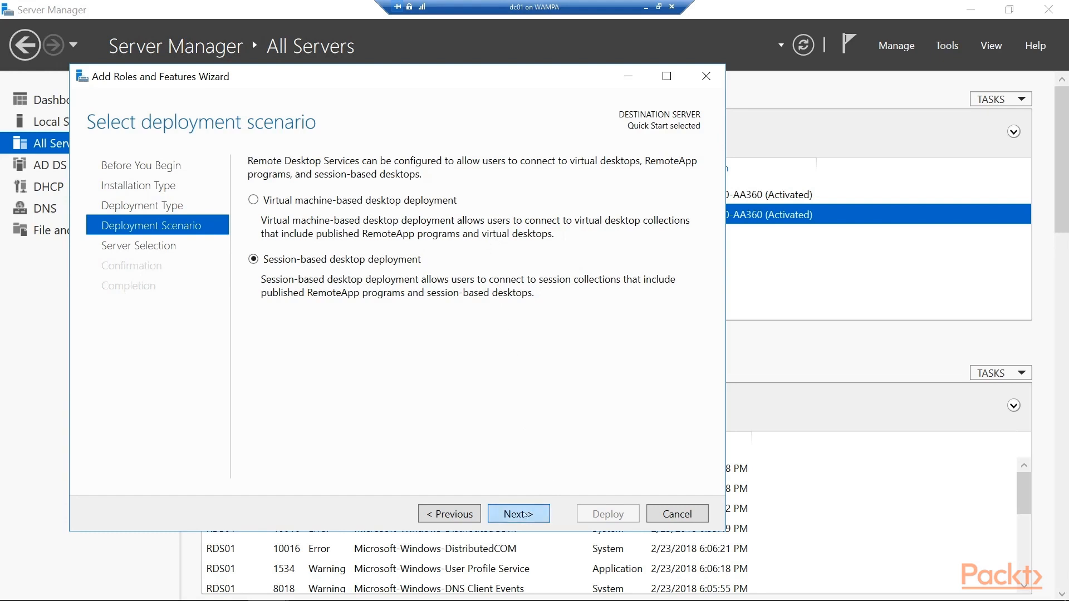
left_click(519, 513)
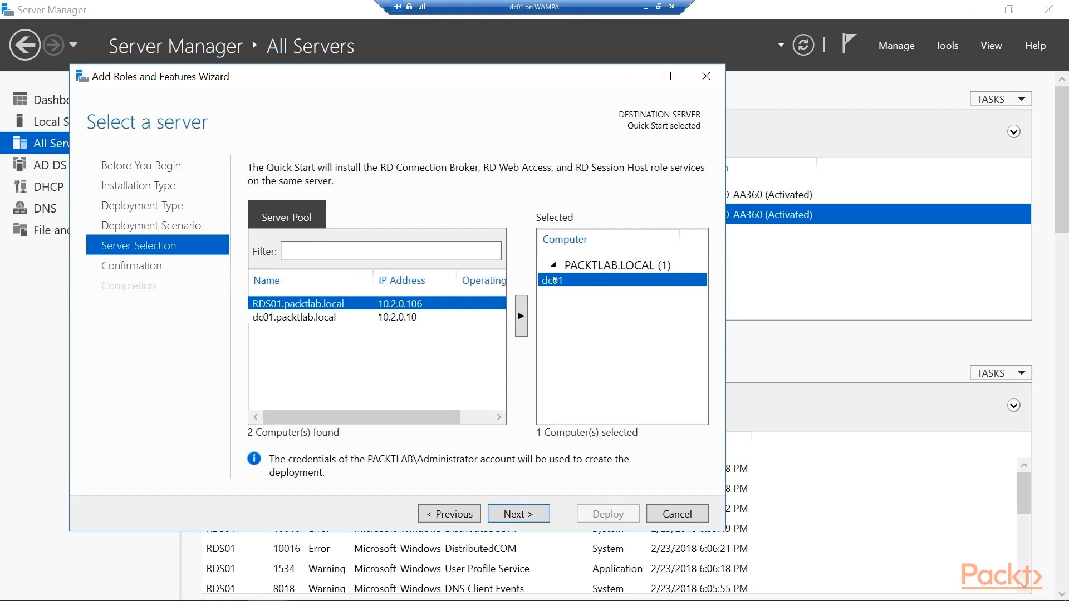
left_click(521, 317)
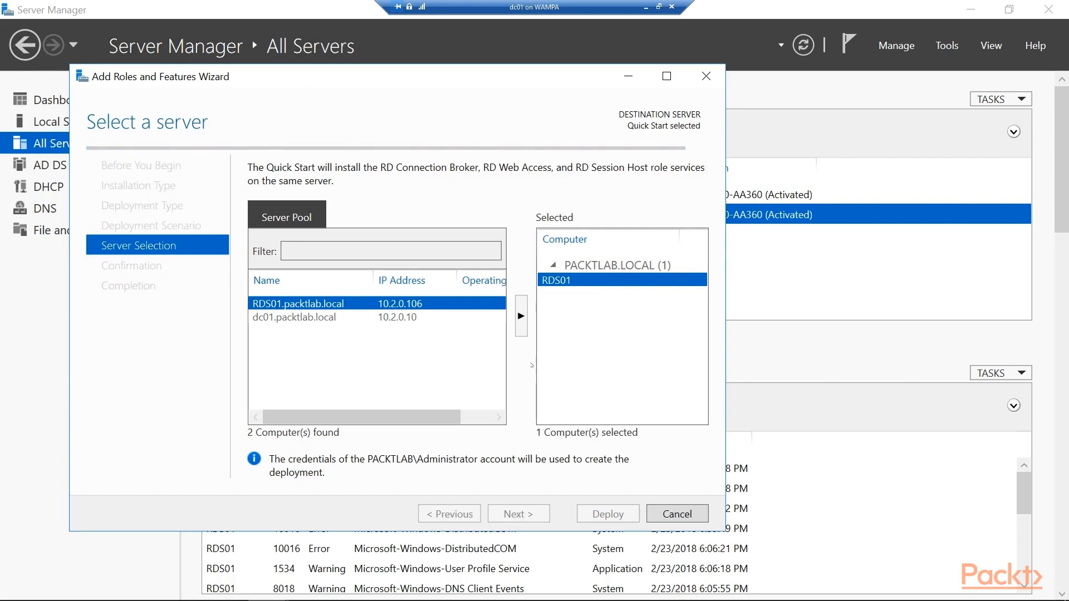
left_click(519, 513)
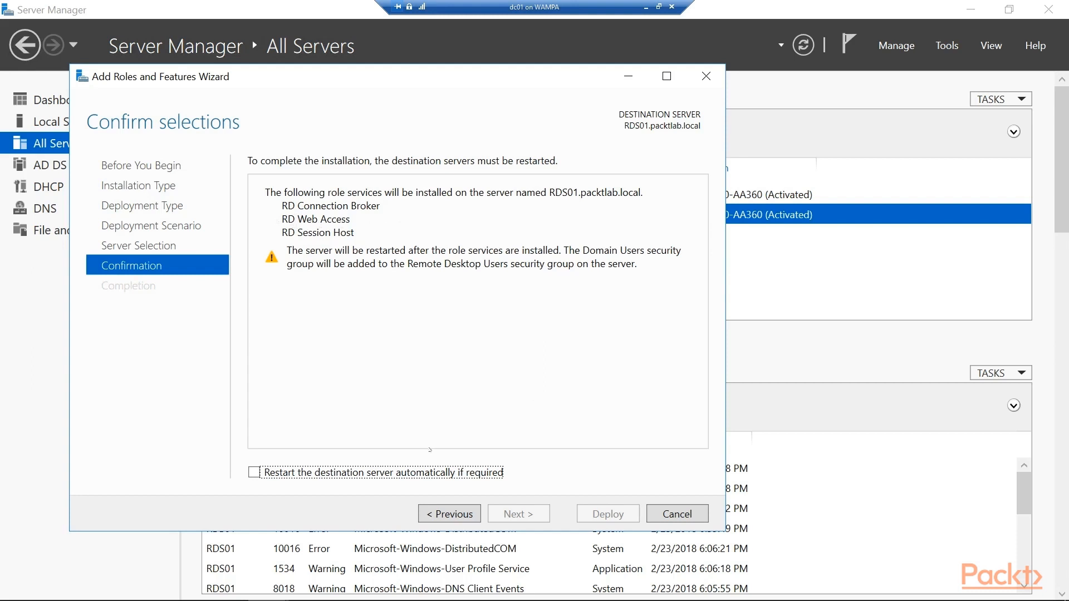
Allow automatic restart of RDS01 and deploy the three RD role services.
left_click(254, 472)
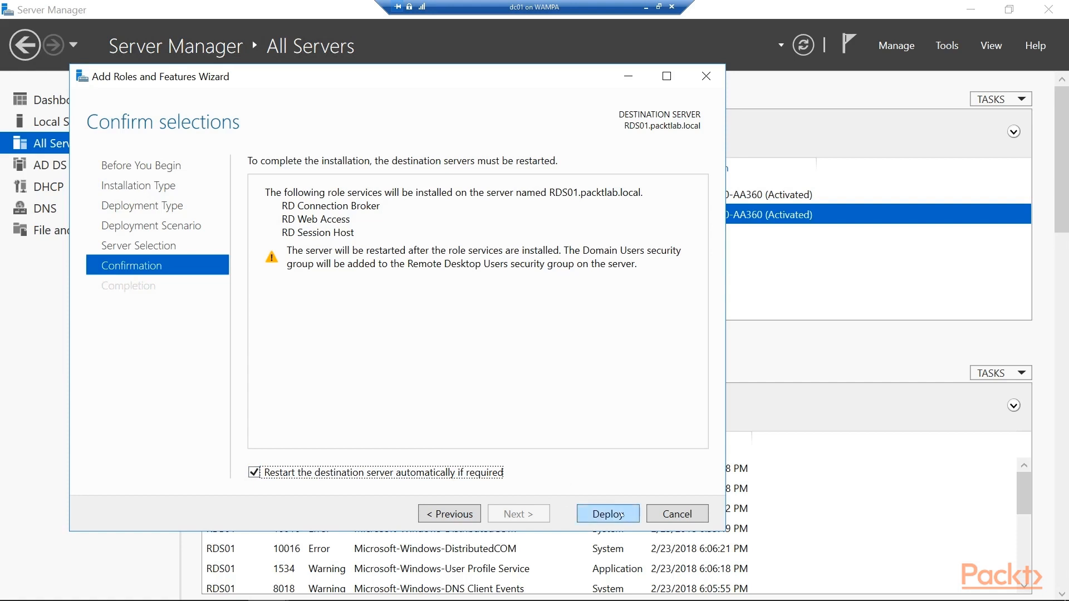
left_click(608, 513)
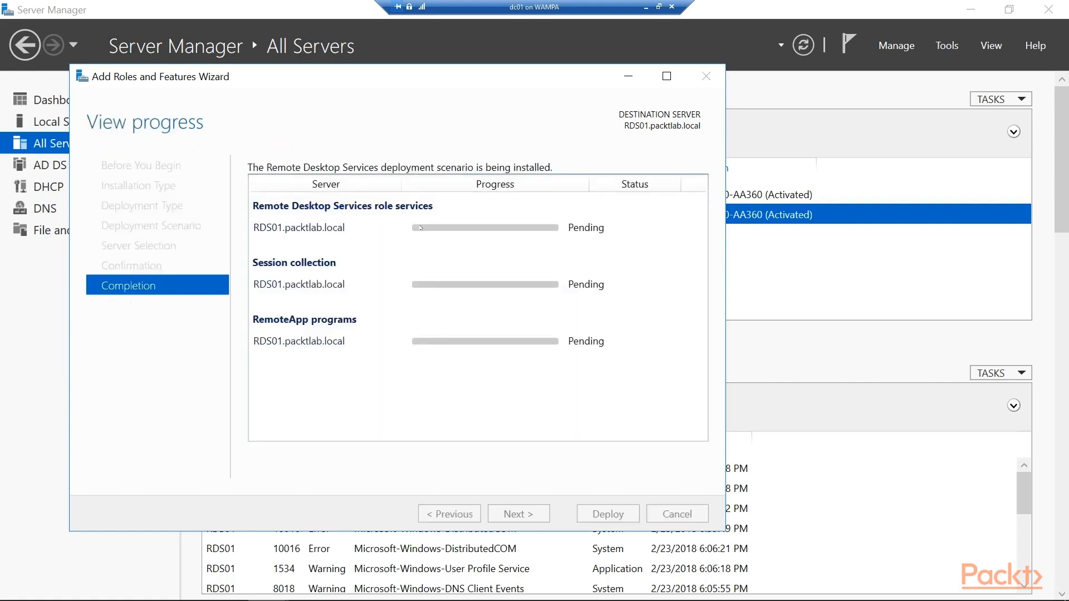
mouse_move(471, 354)
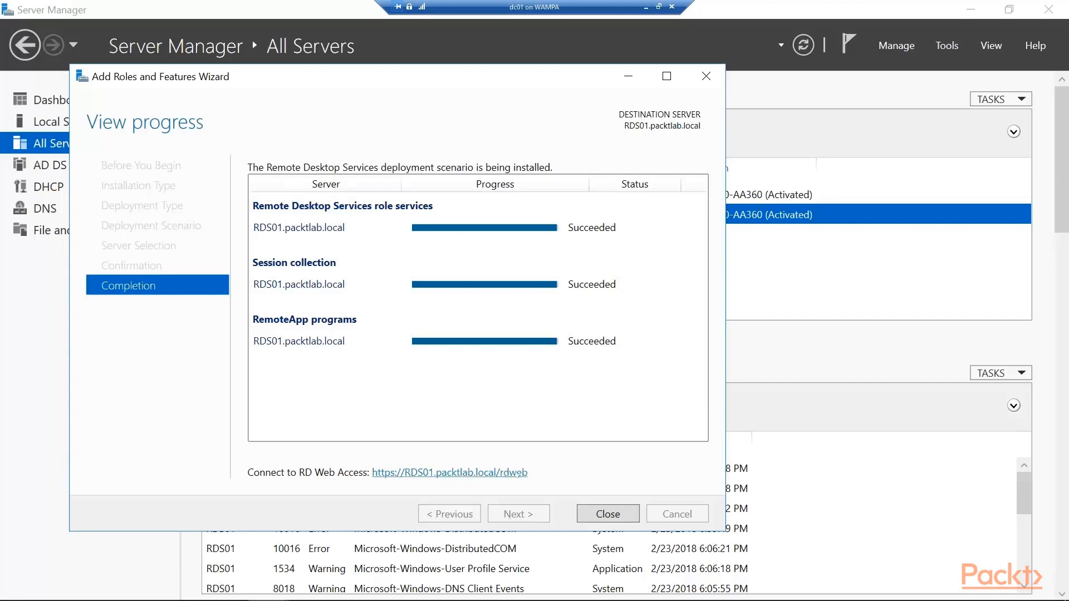
Open the RDS01 RD Web Access site and continue past the untrusted certificate warning.
left_click(450, 472)
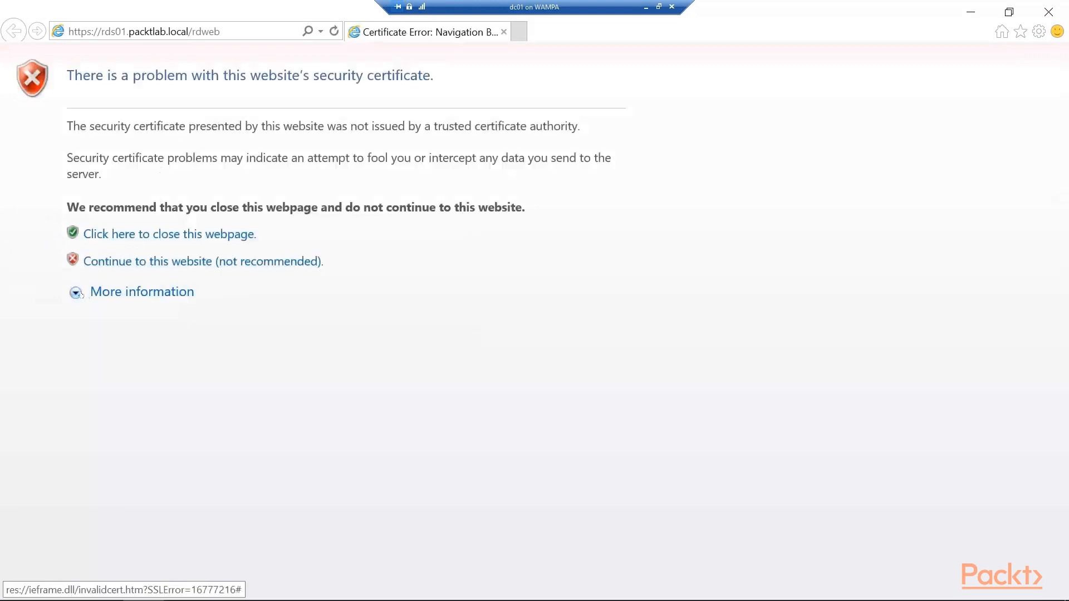
left_click(142, 292)
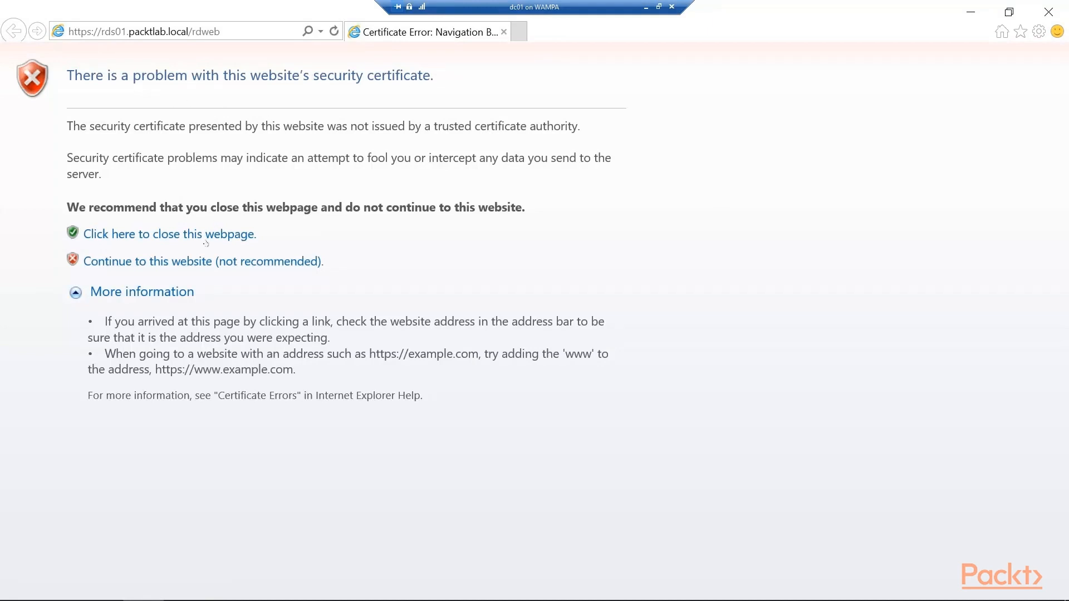
left_click(203, 261)
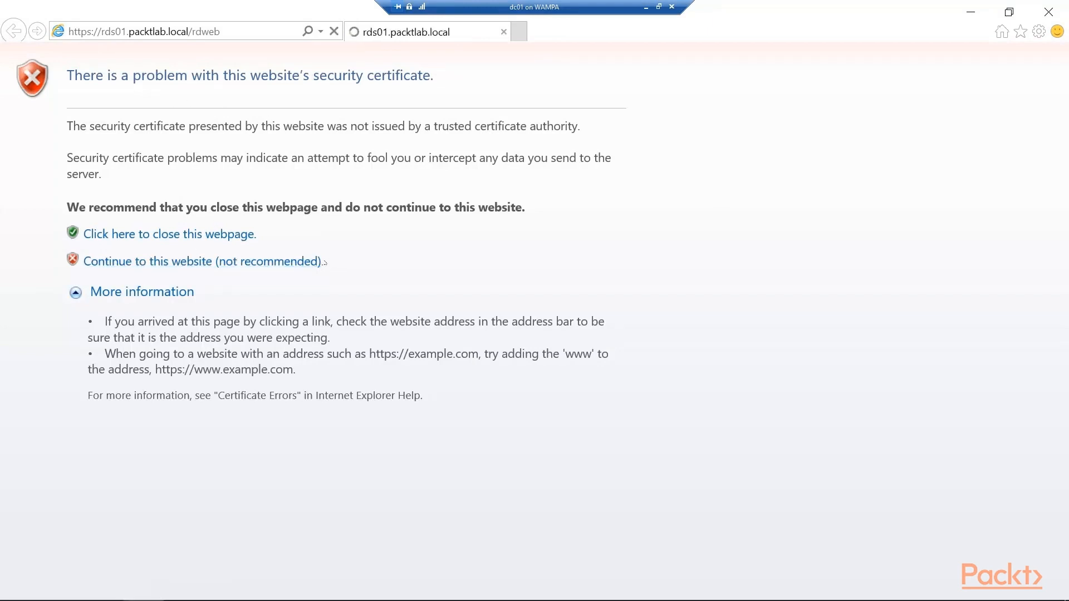
left_click(203, 260)
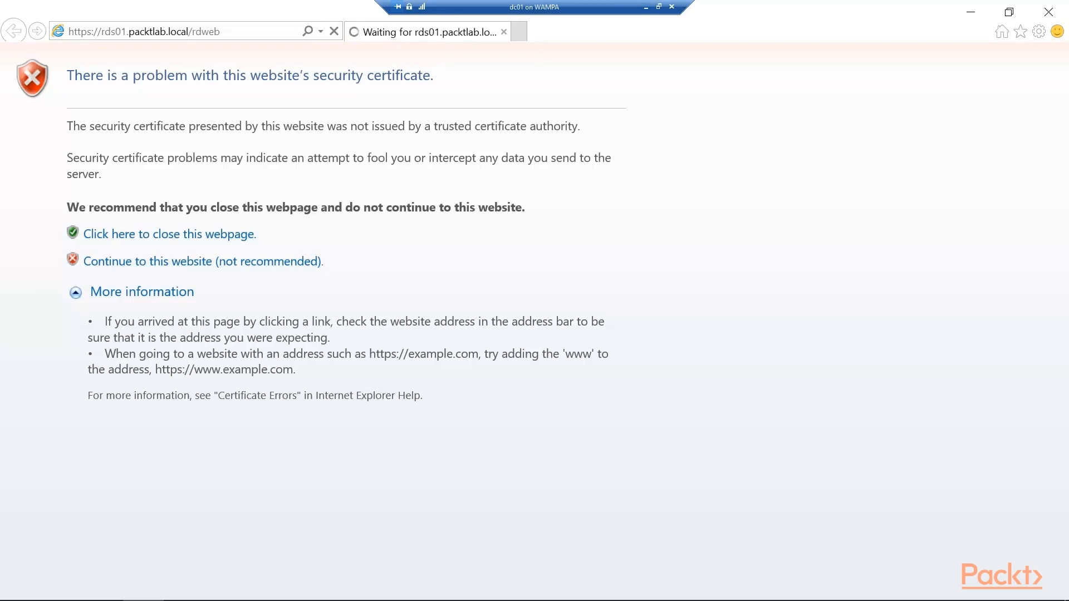
left_click(203, 261)
type("packtlab")
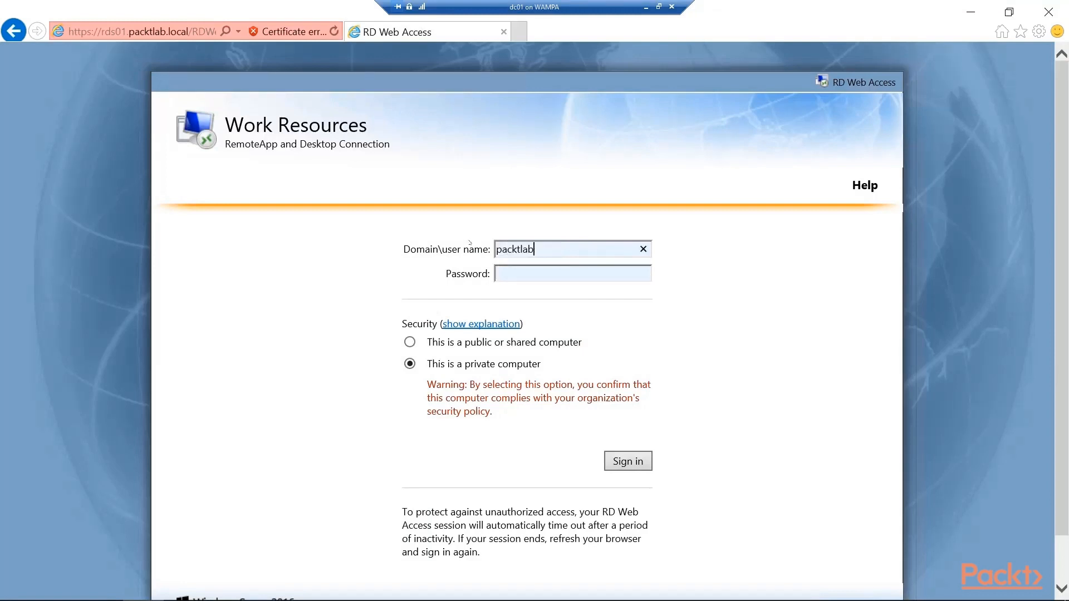
Sign in to Work Resources as packtlab\Administrator and decline storing the password.
type("\\Administr")
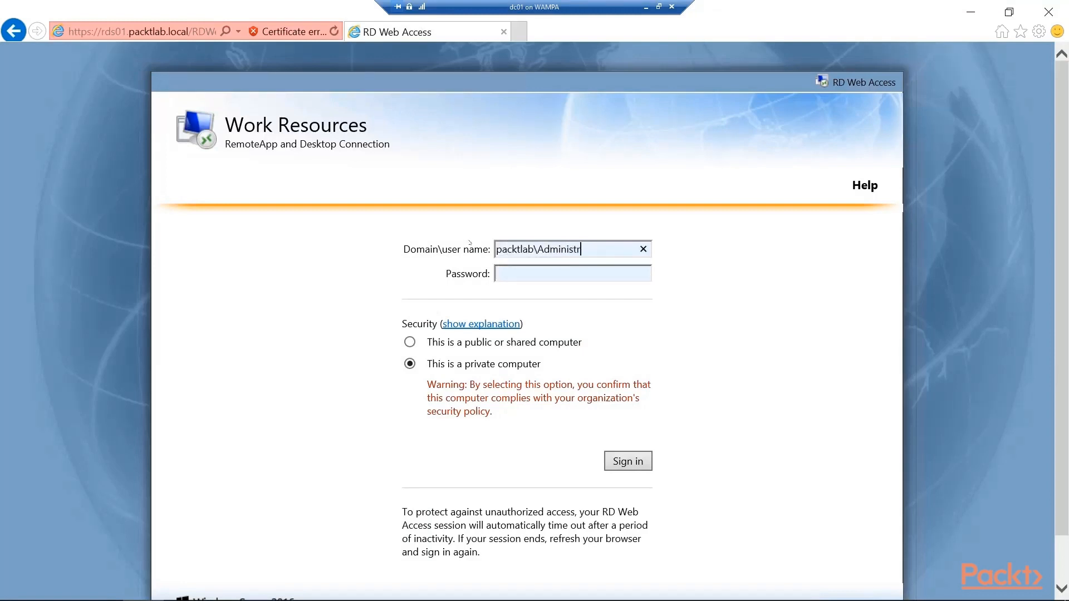
type("••••••")
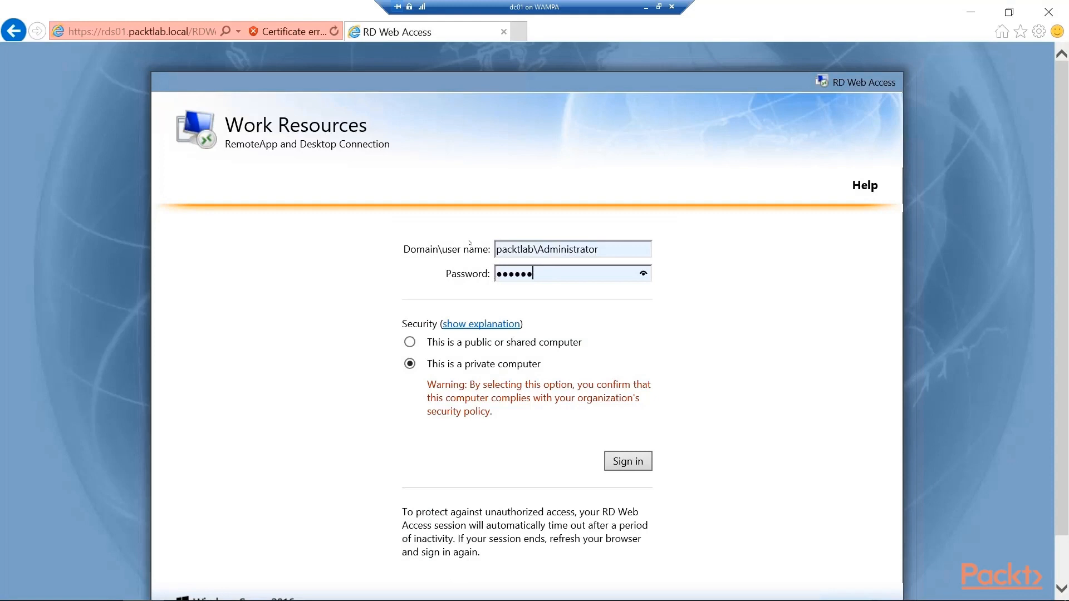
left_click(628, 460)
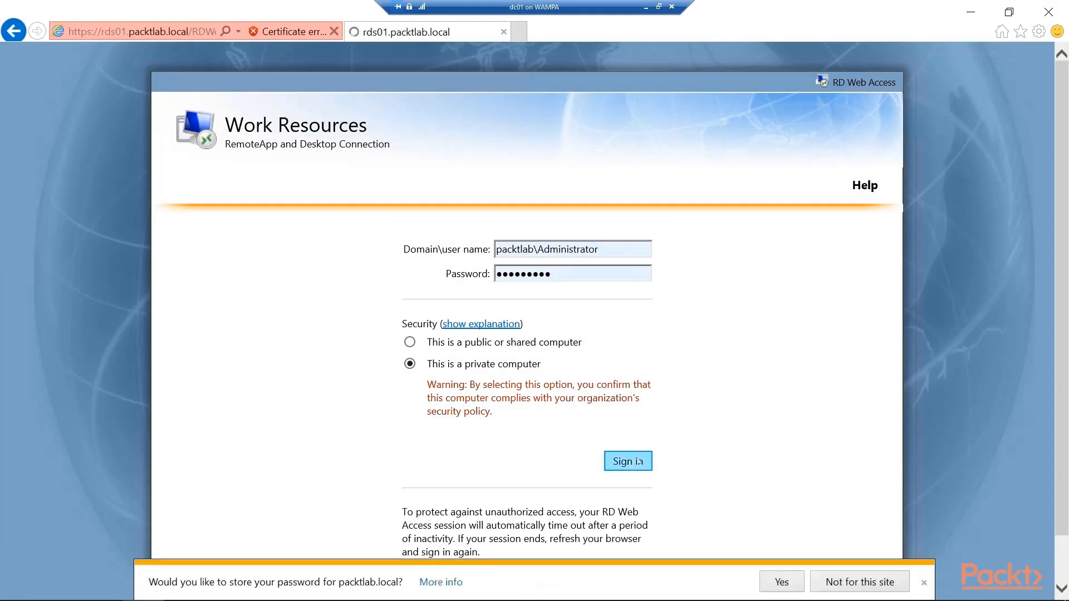
left_click(628, 461)
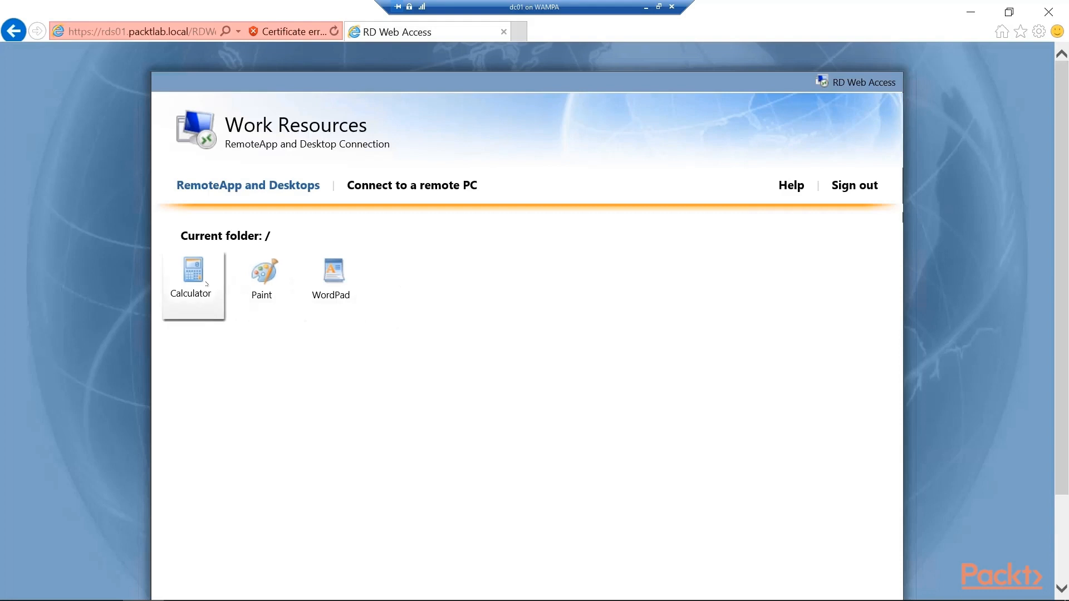
Launch the Calculator RemoteApp and connect to run it from RDS01.
left_click(191, 273)
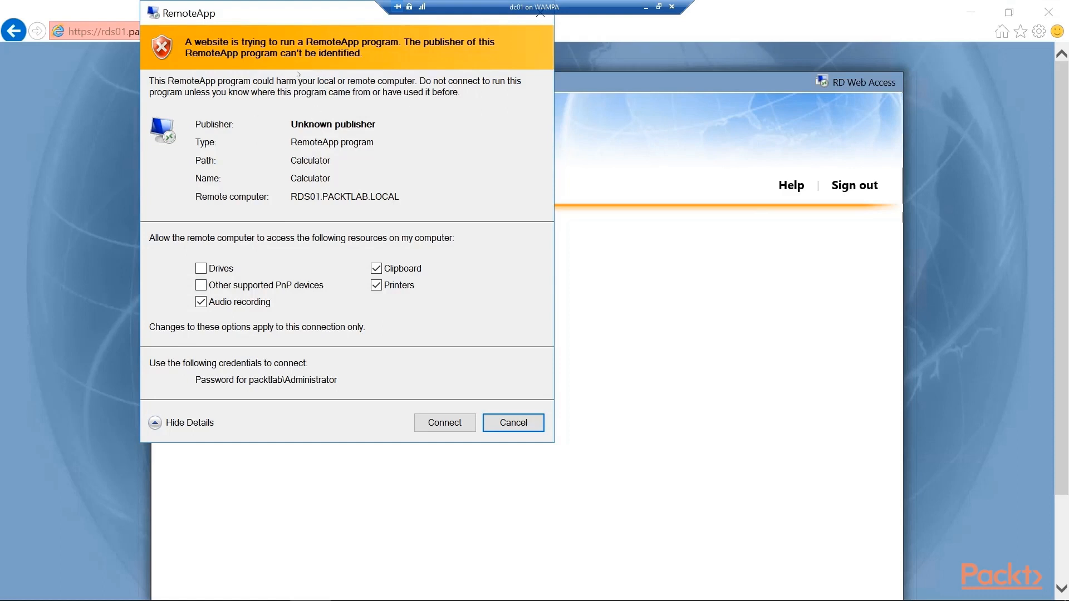
mouse_move(466, 98)
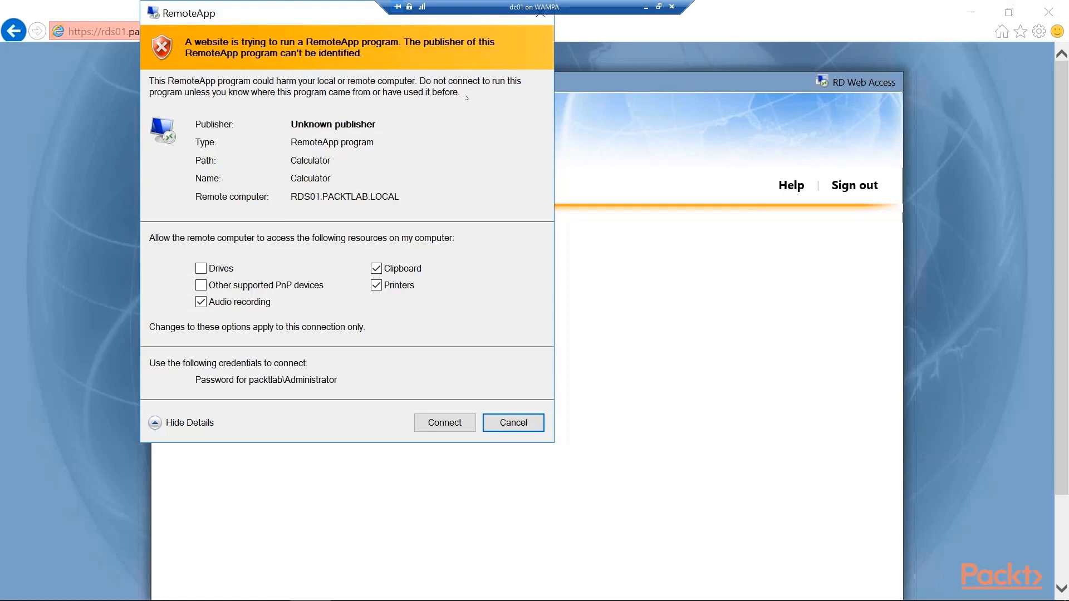
mouse_move(287, 239)
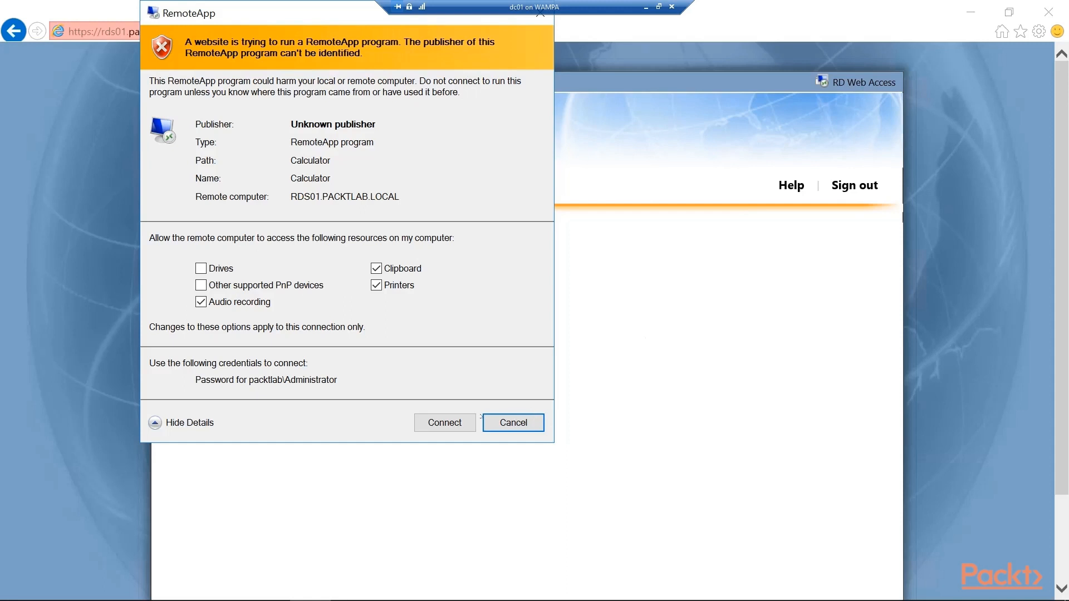
left_click(444, 423)
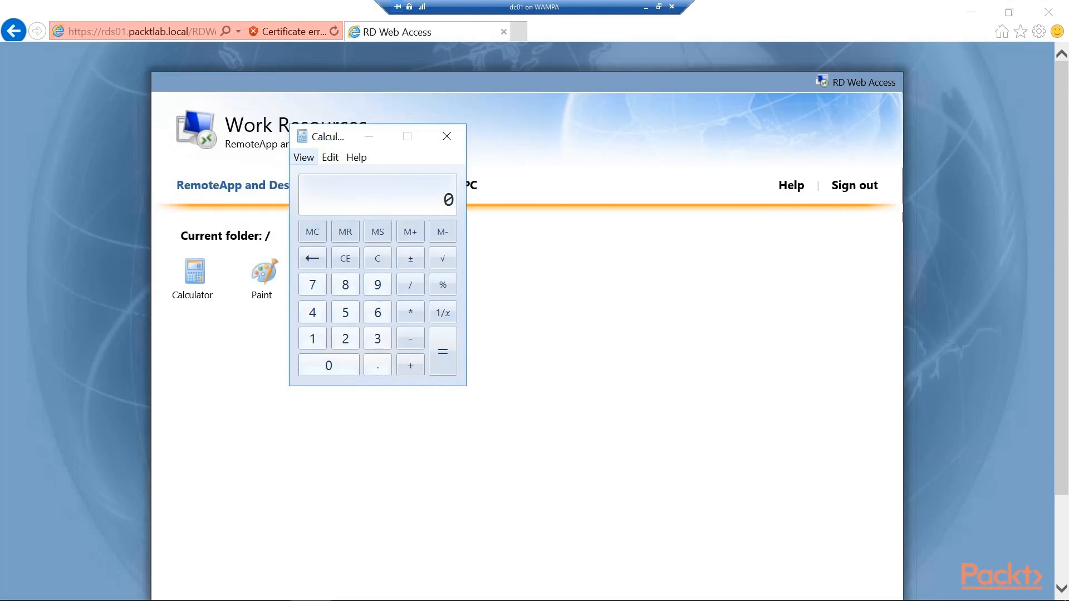
mouse_move(731, 300)
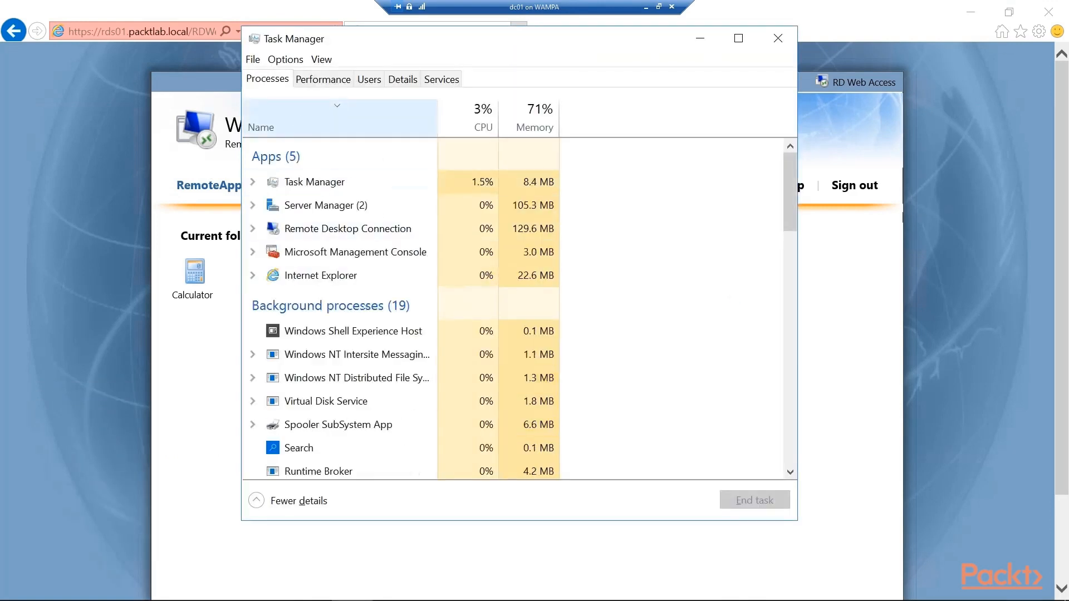
Scroll through the Task Manager process list, then close Task Manager.
scroll("down", 3)
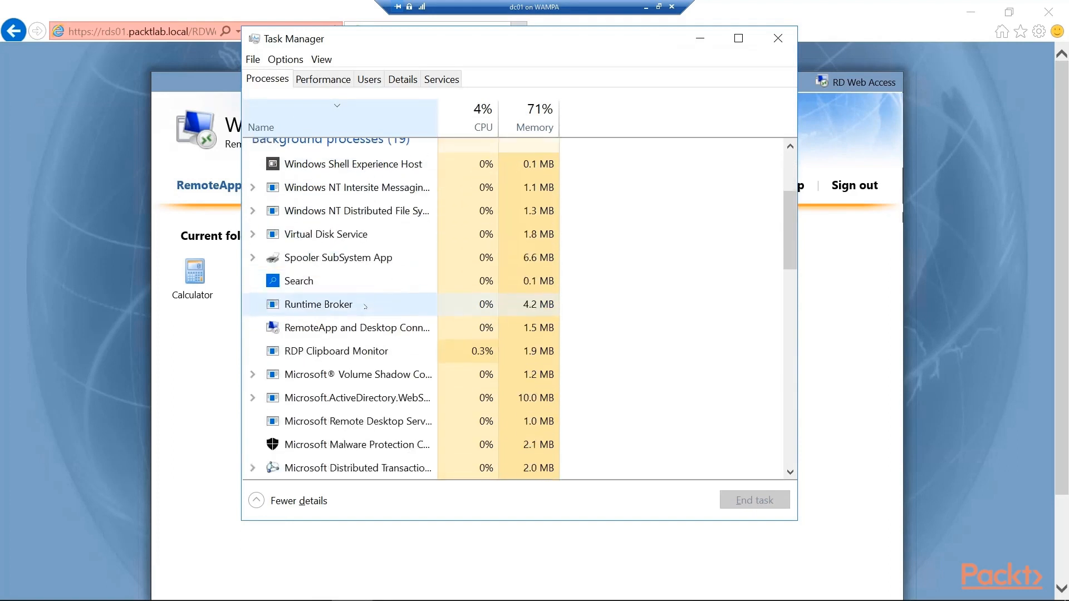
scroll("down", 3)
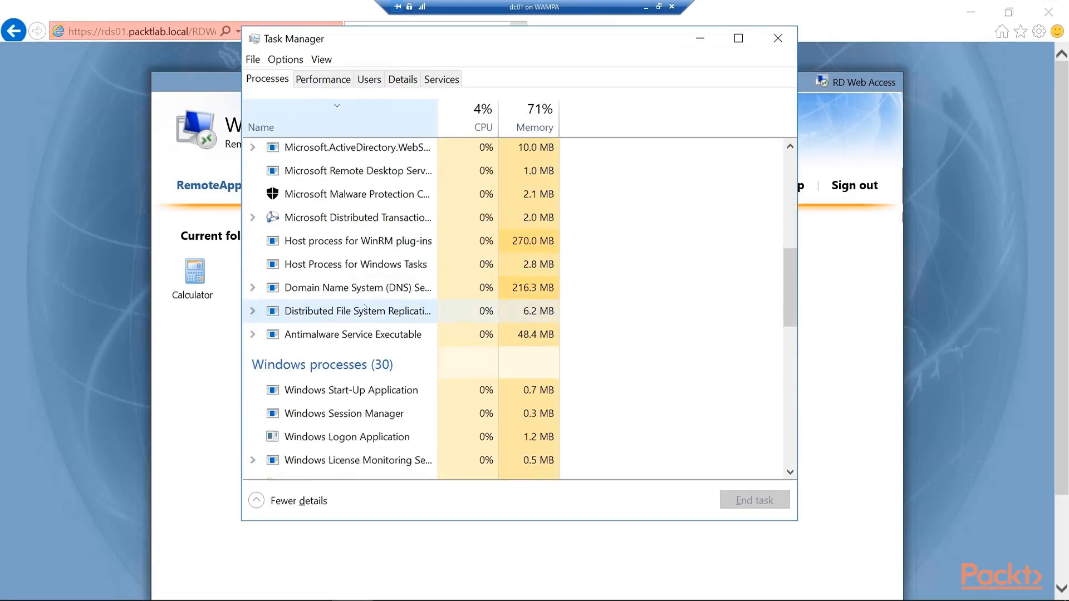
scroll("down", 3)
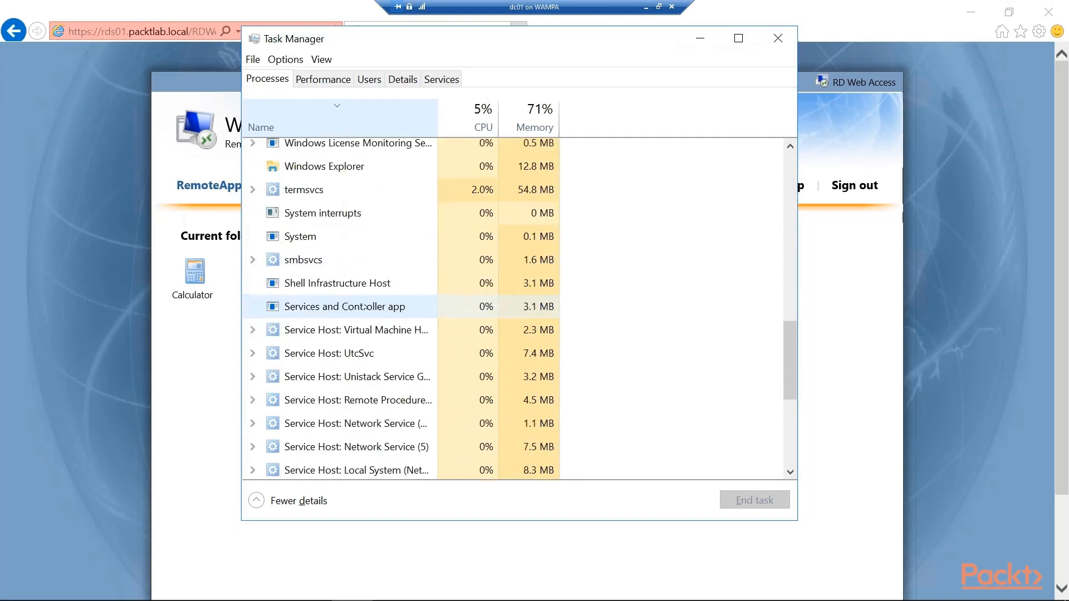
scroll("down", 3)
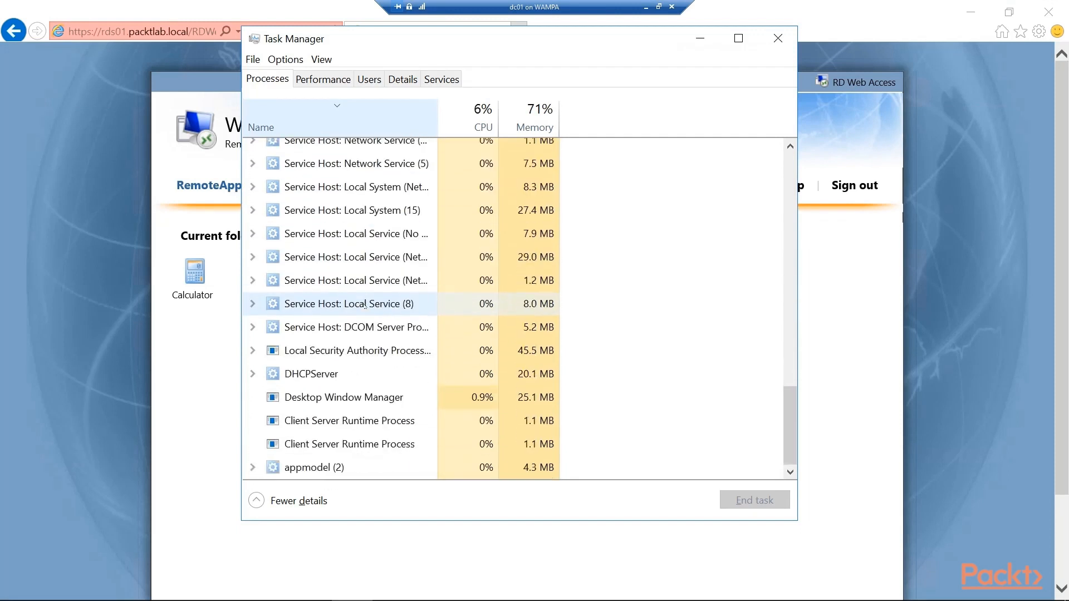
left_click(777, 38)
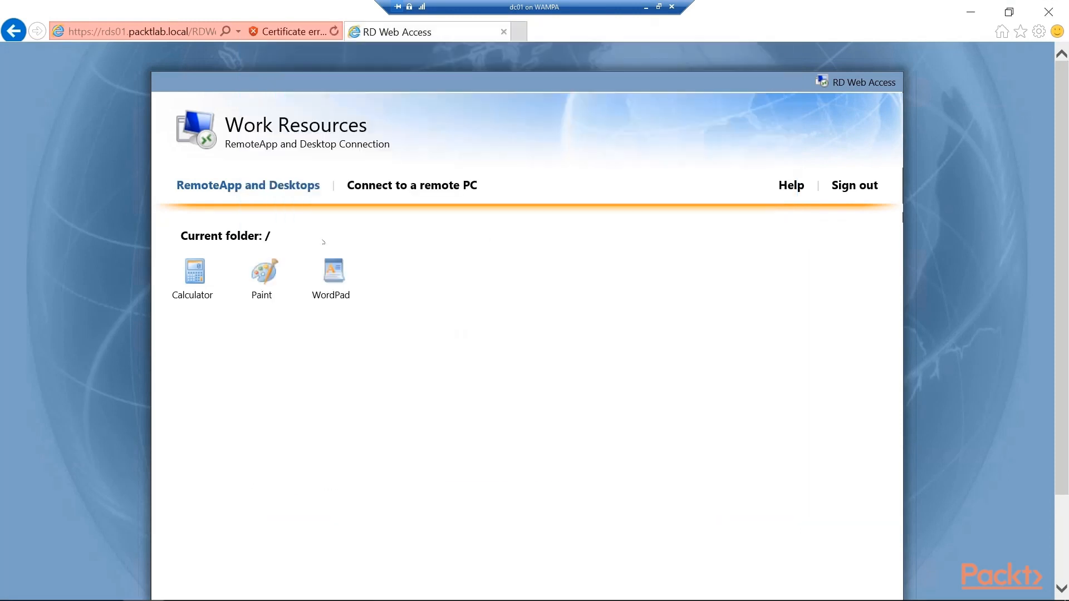